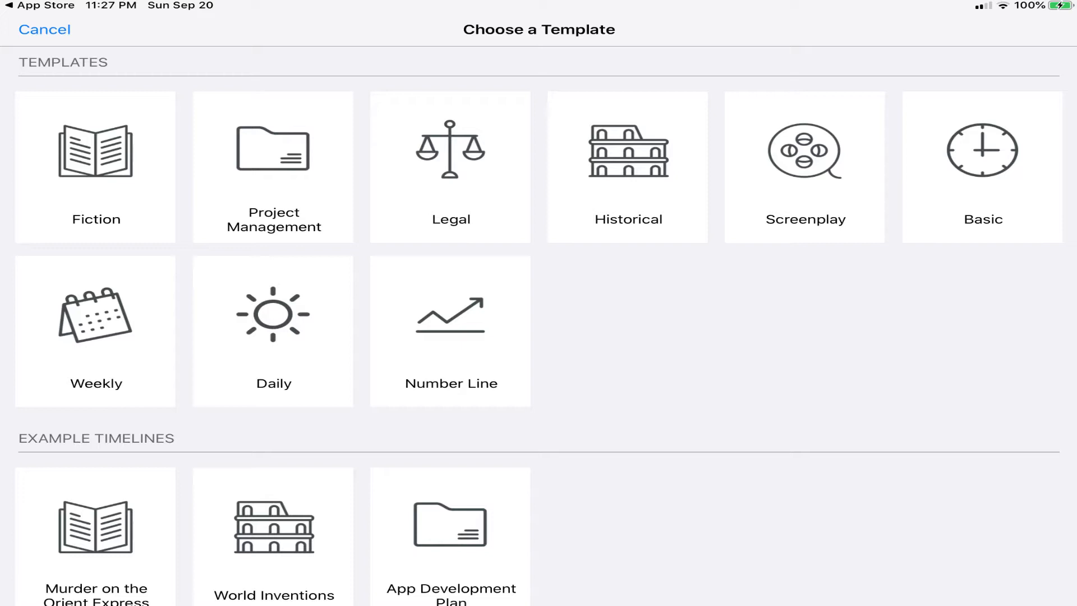
Create the new timeline 'Fiction Timeline 2' from the Fiction template.
click(273, 167)
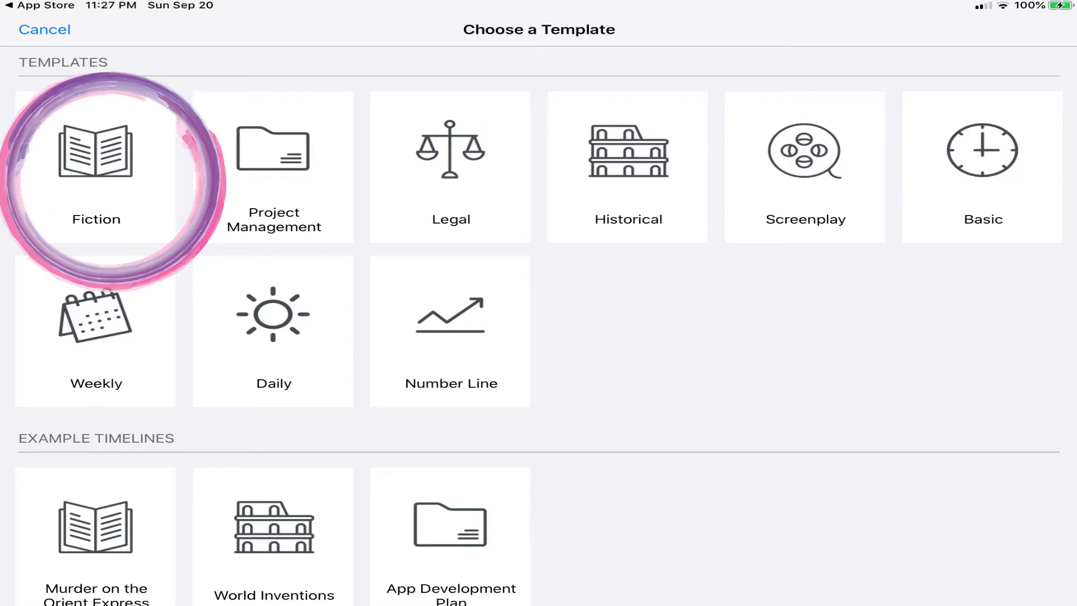
click(95, 167)
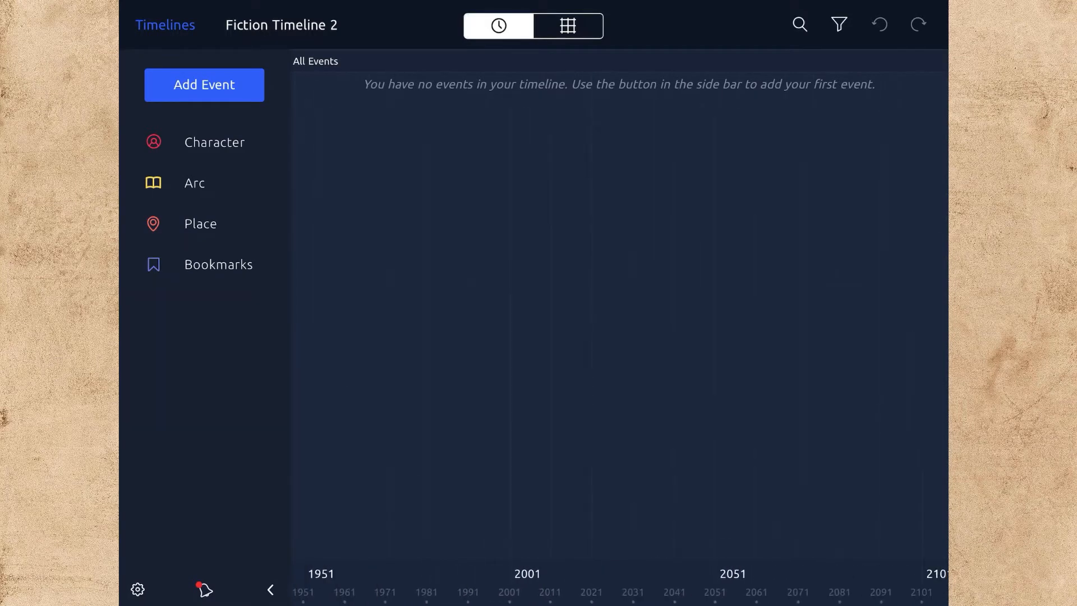
Add the characters Amber, Kevin, Frank and Andy, then switch to the Place list.
click(214, 141)
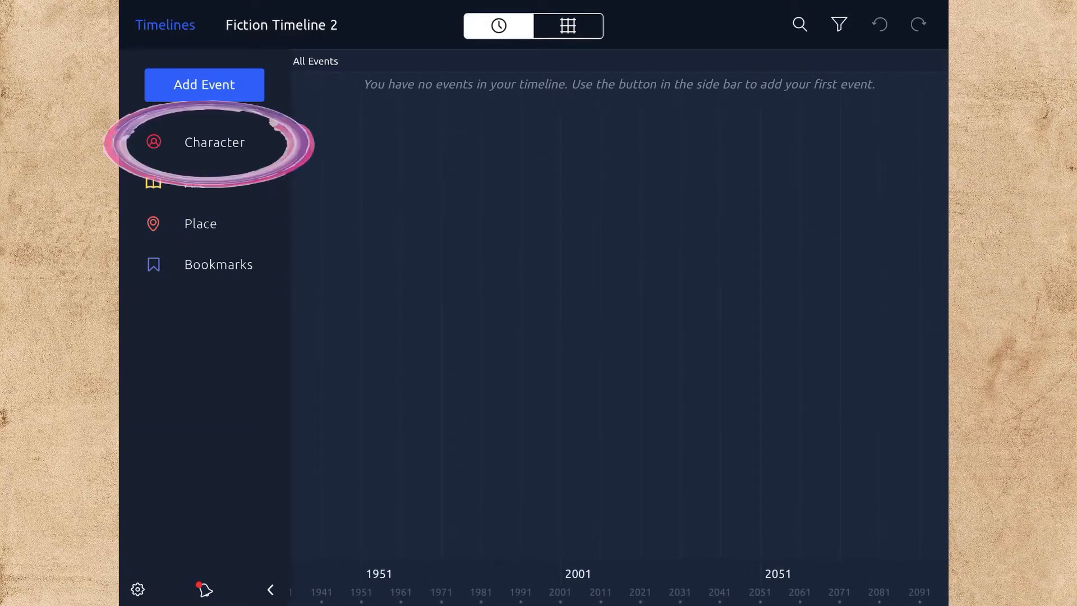
click(214, 142)
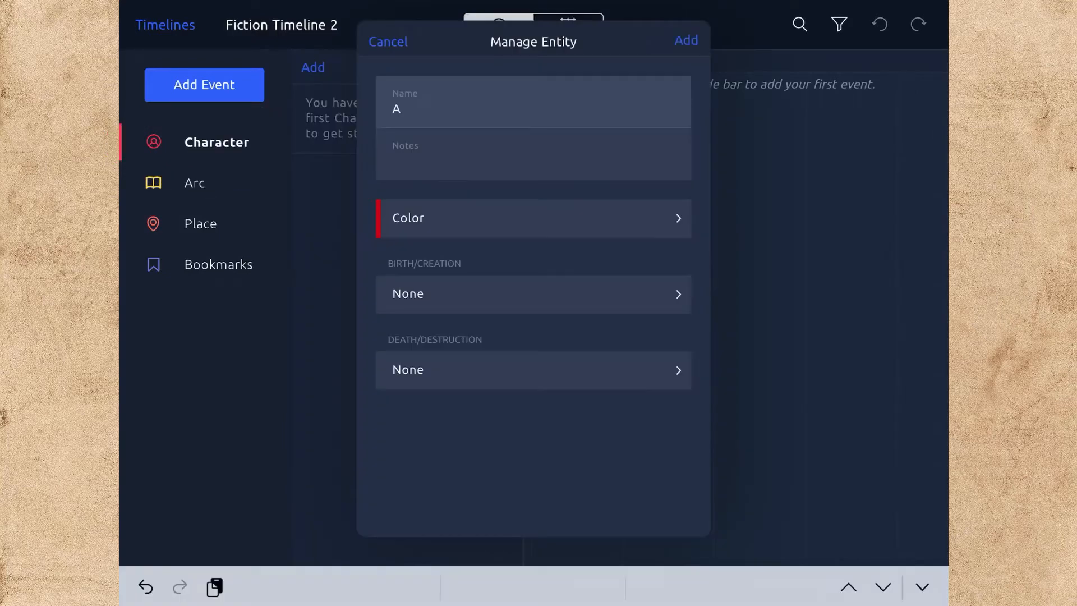
text(mber)
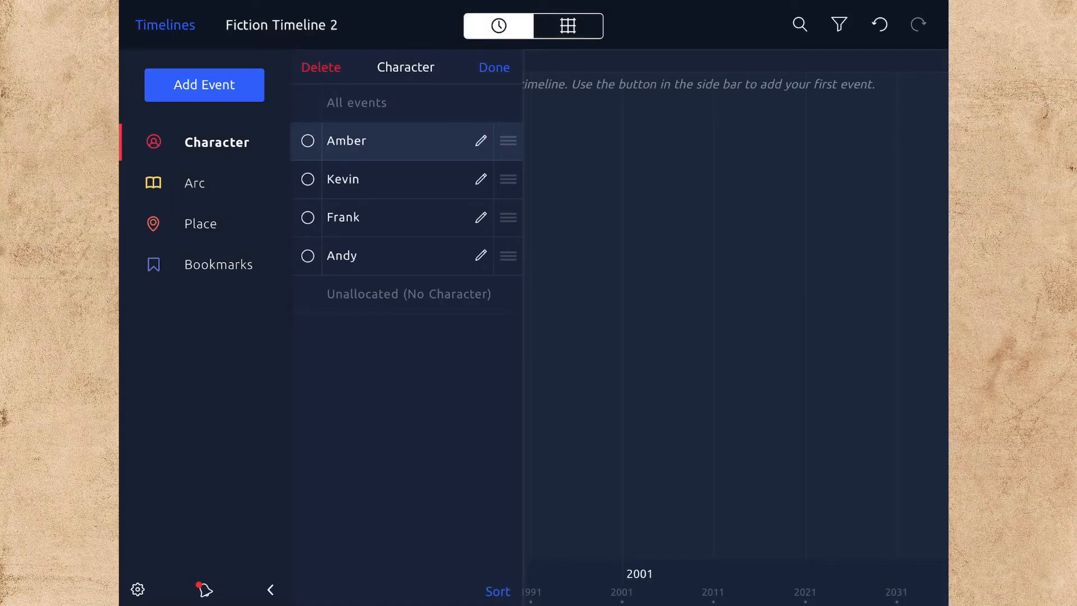
click(202, 223)
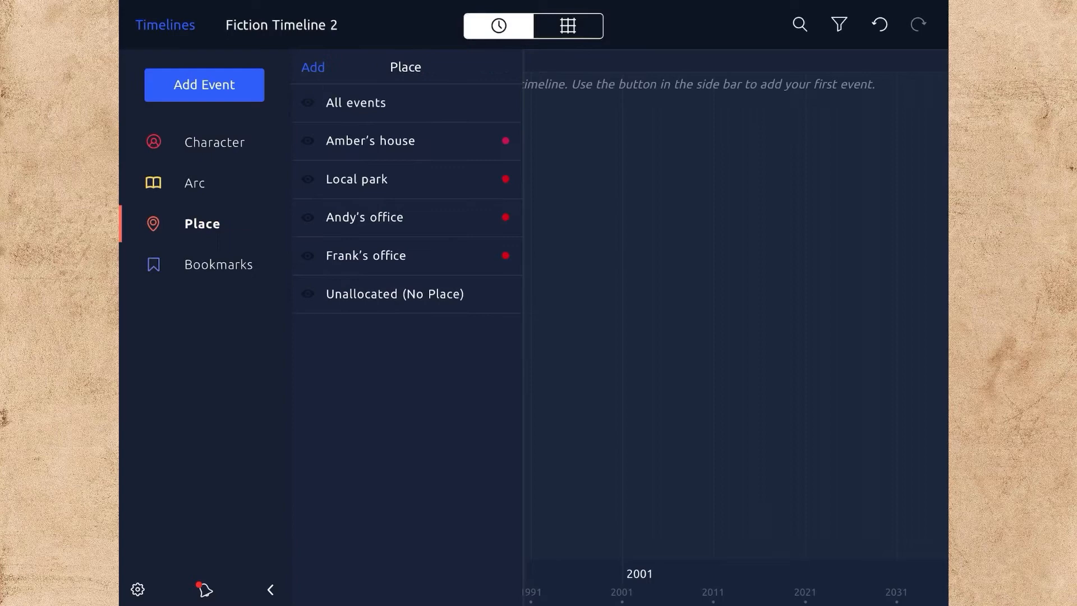
Review the arcs Amber's story and Andy's story and add a first New Event in 2000.
click(194, 183)
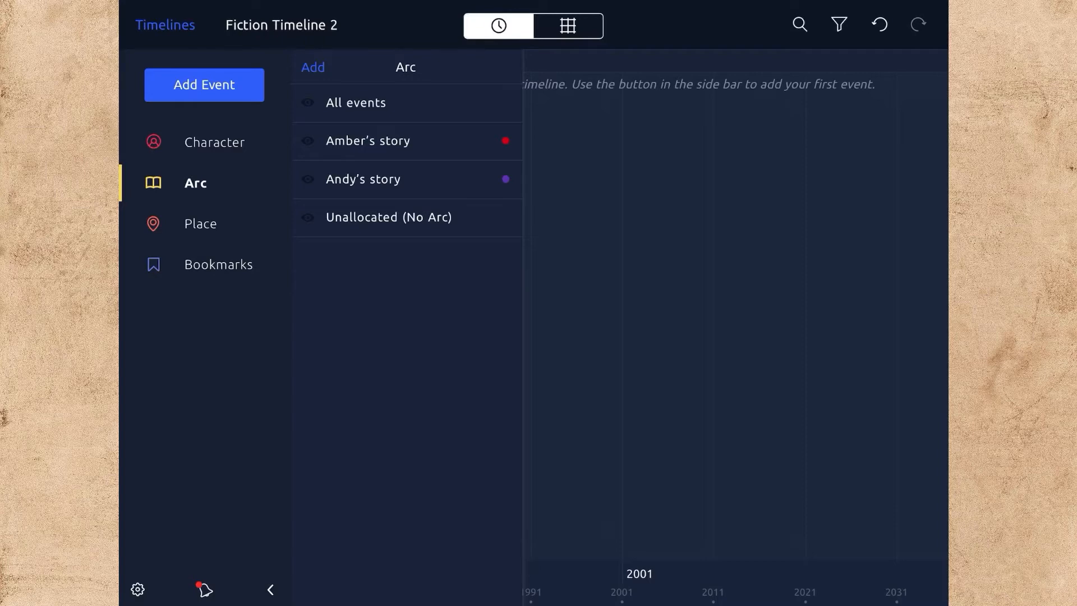
click(203, 84)
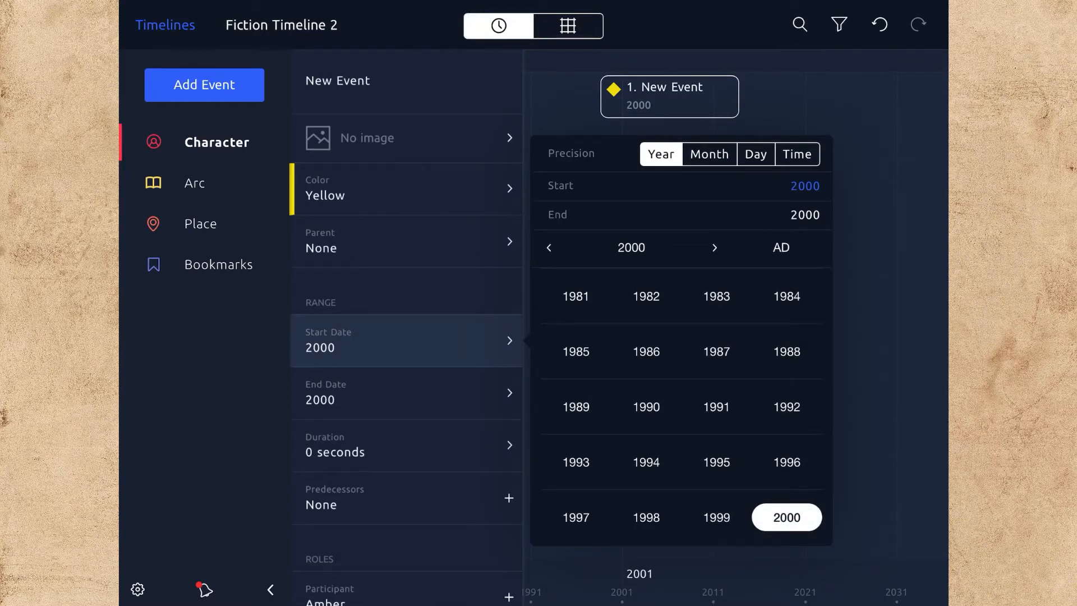
Set Month/Day date precision for the 2021 events and filter the timeline to Amber's story.
click(708, 153)
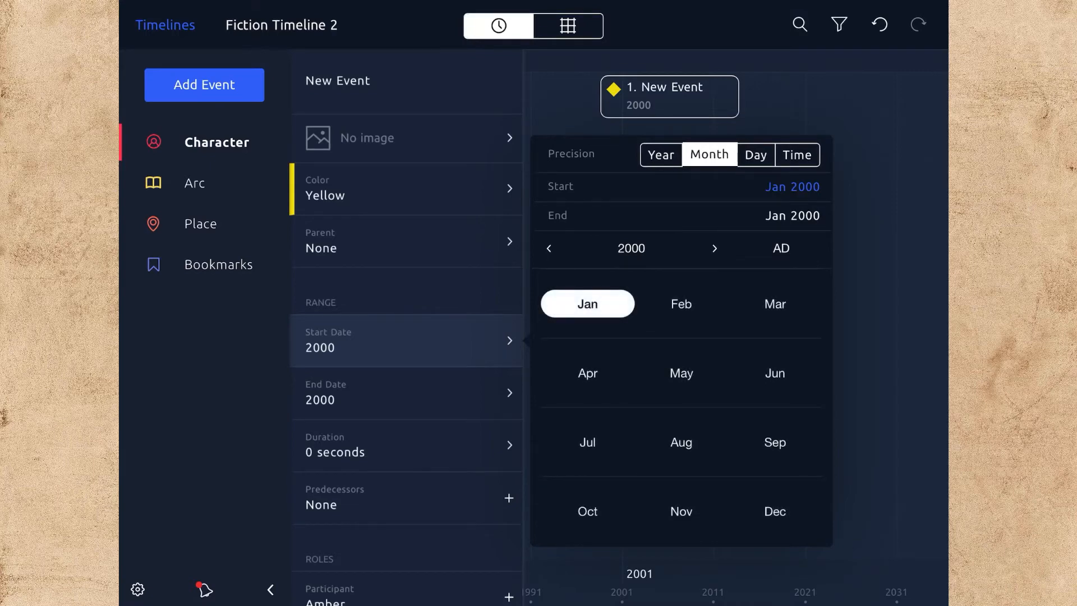
click(755, 154)
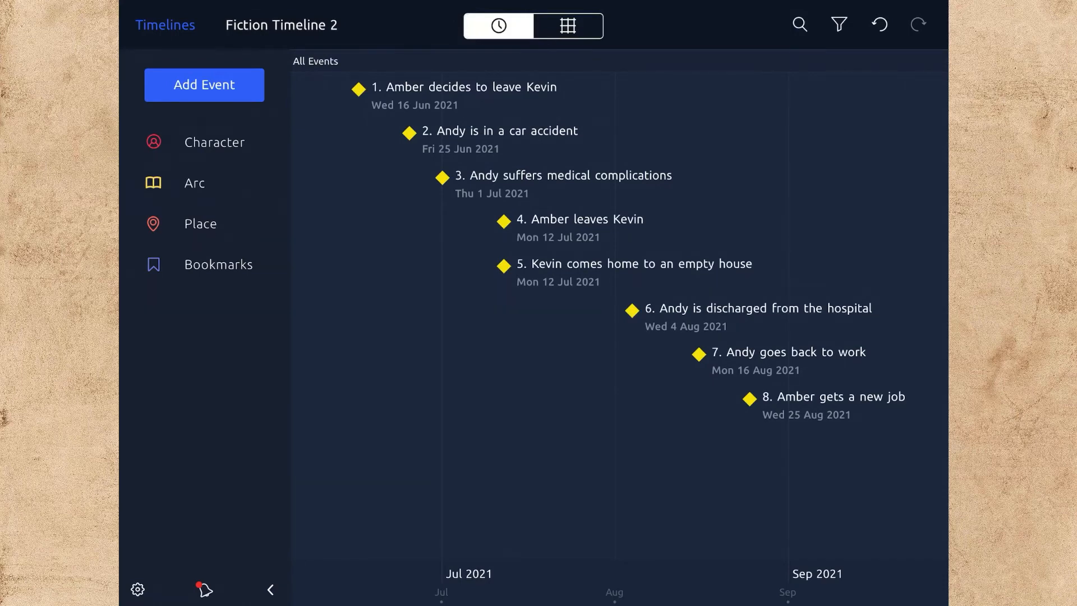
click(194, 183)
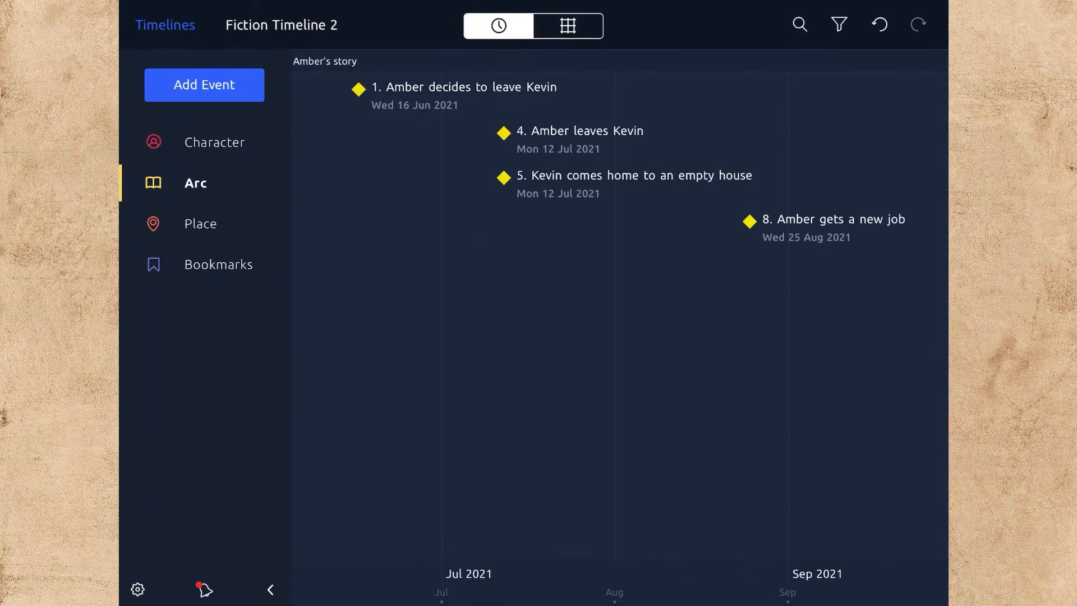